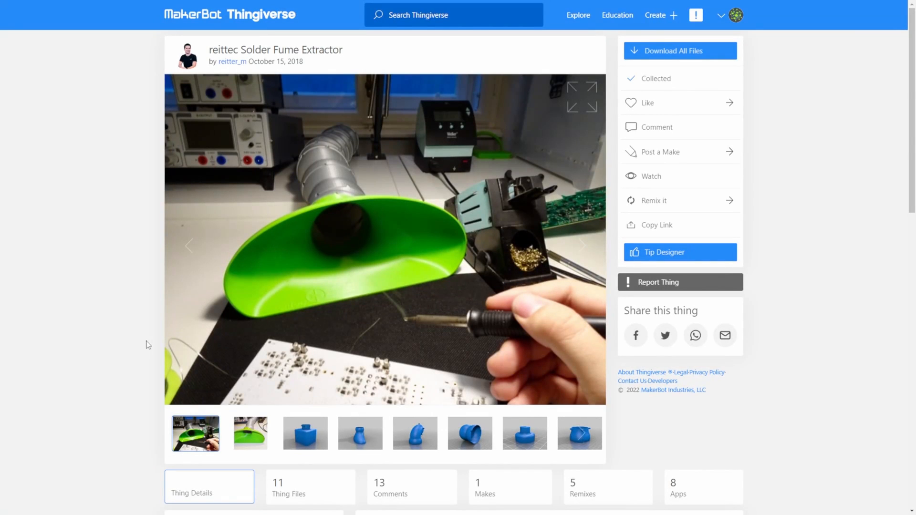
mouse_move(567, 269)
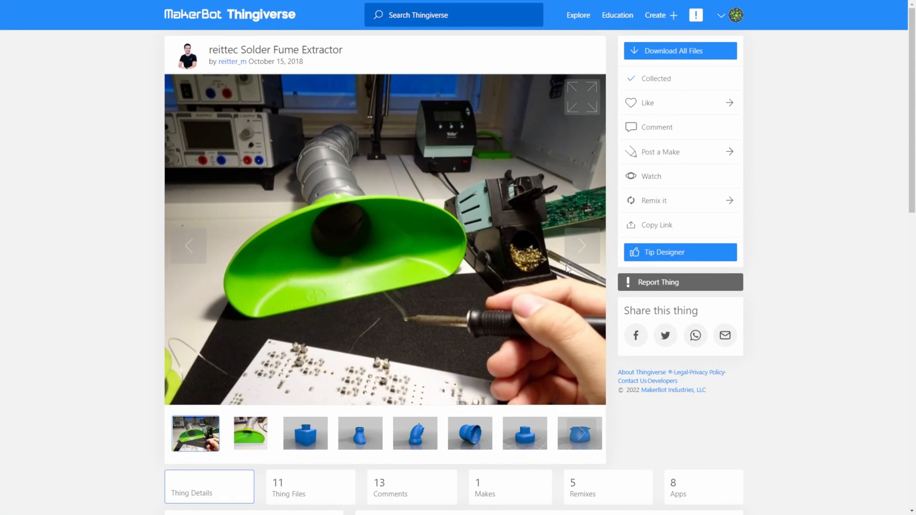
Advance the Thingiverse gallery to the photo of the printed fume extractor nozzle in use.
left_click(581, 245)
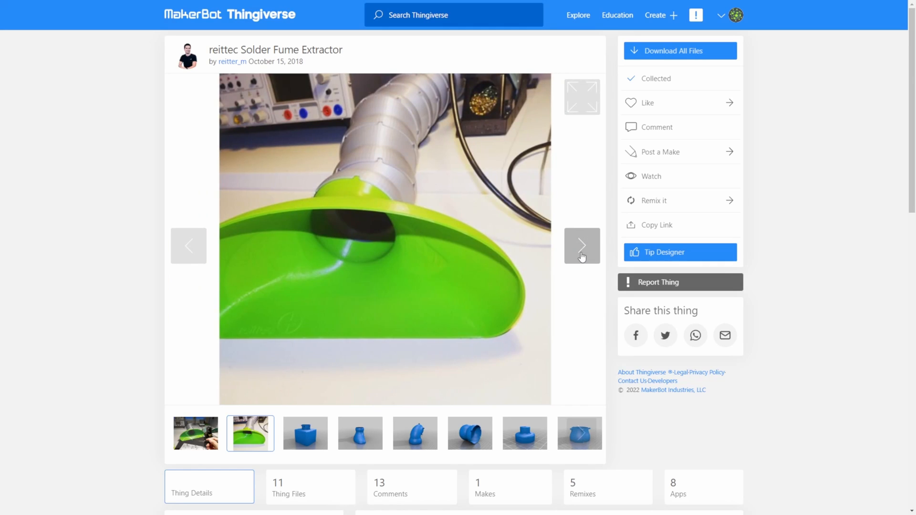
left_click(470, 433)
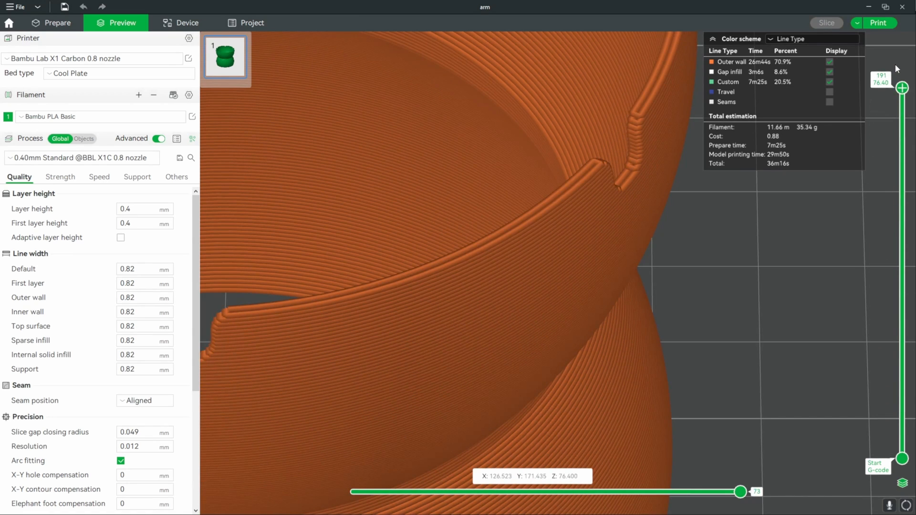
Show the sliced arm part in Preview with its 36m16s print time and 35 g PLA estimate.
left_click(187, 23)
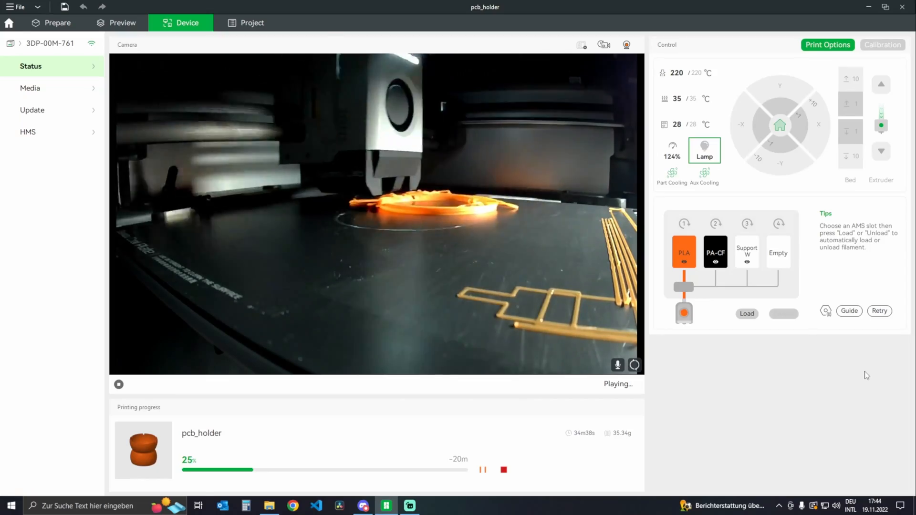